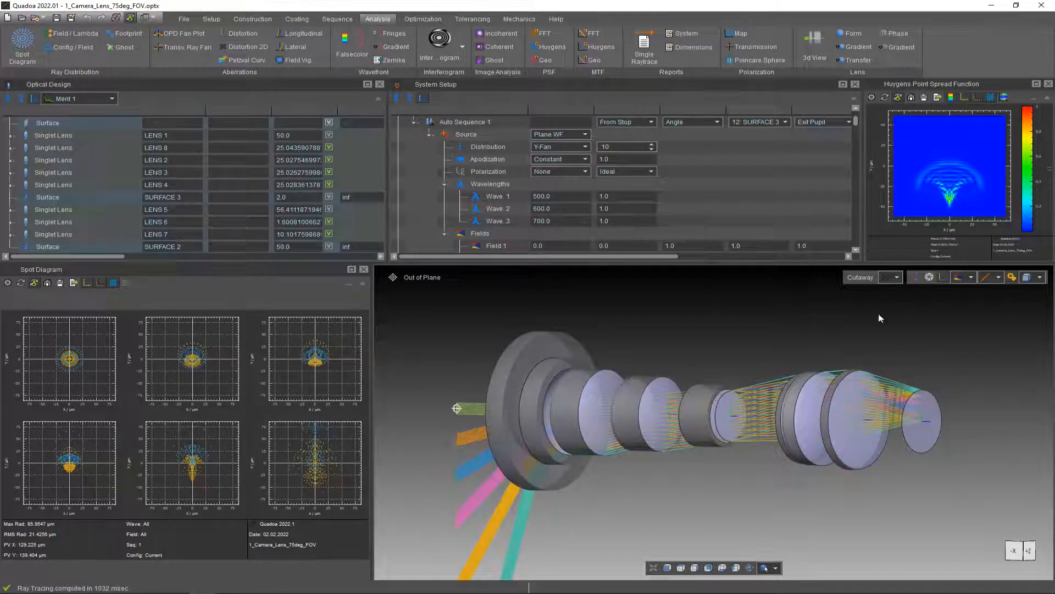
Add a Distortion trace goal from the Aberrations list, next to Spot Radius.
left_click(899, 277)
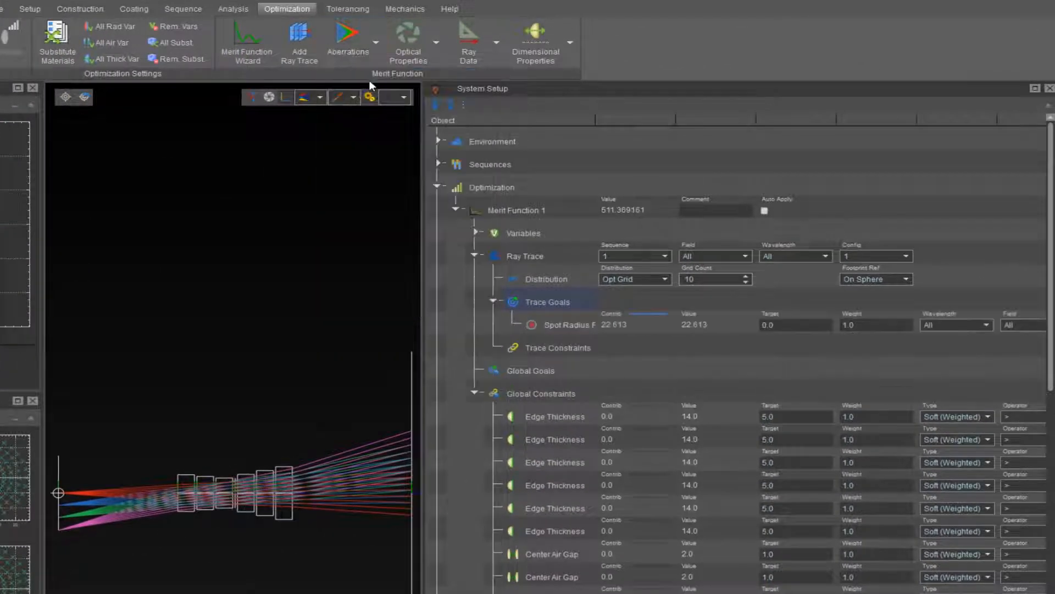
left_click(348, 40)
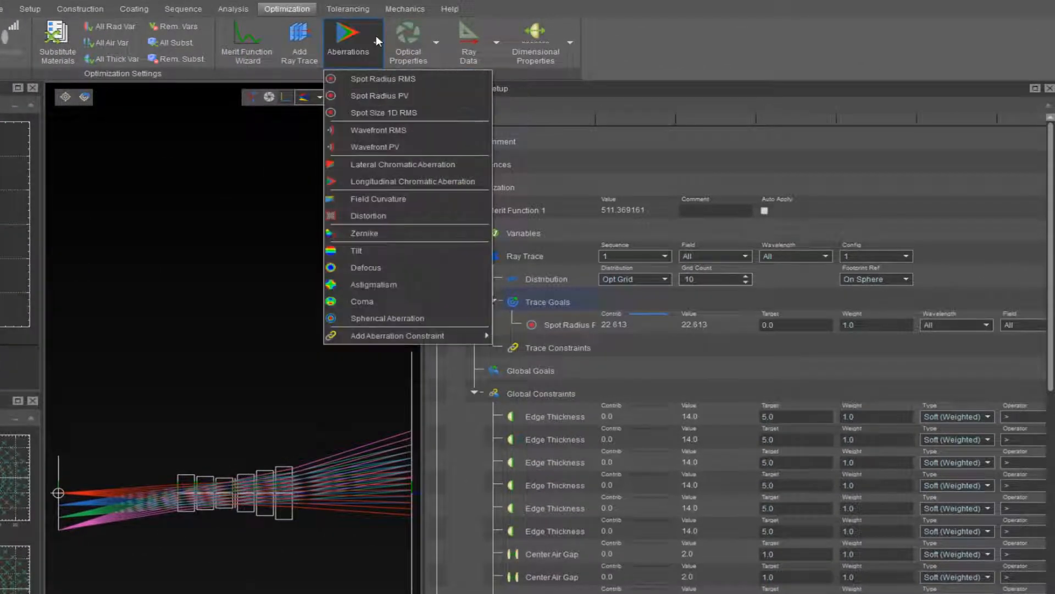
mouse_move(366, 216)
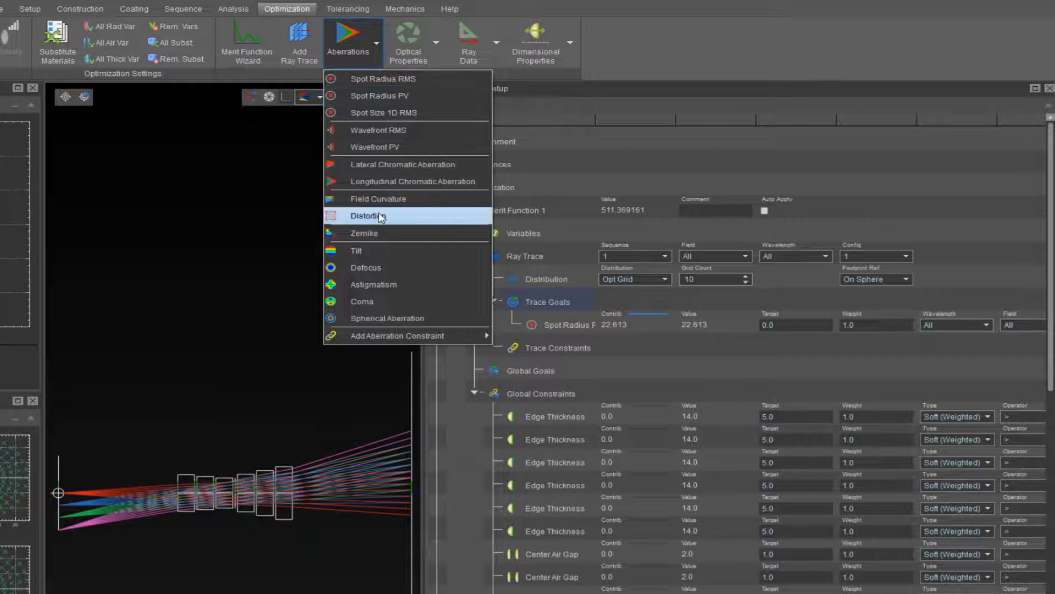
left_click(367, 216)
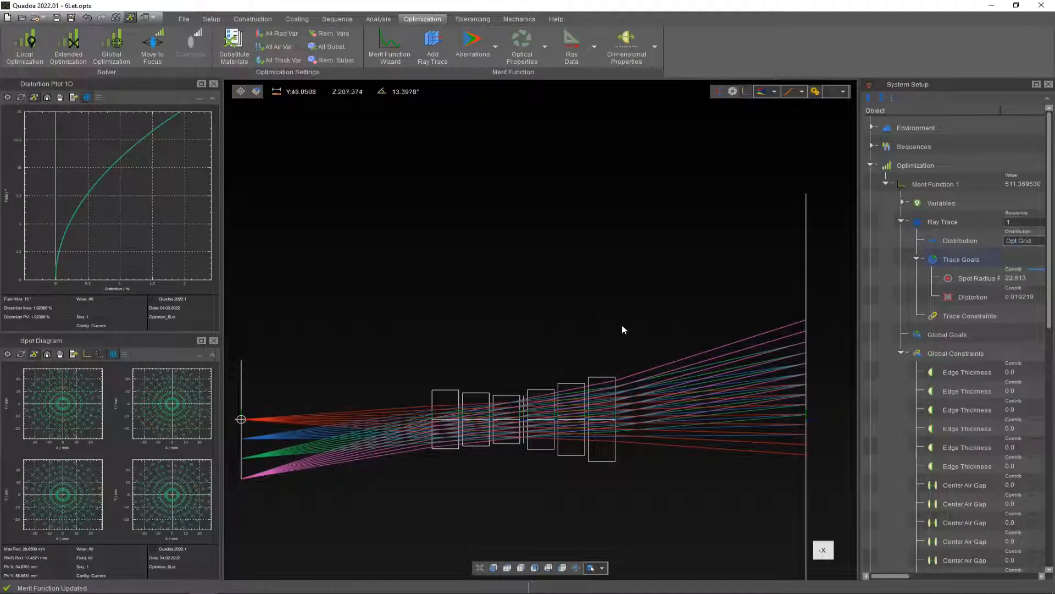
Run Global Optimization, cutting the merit value from 511.37 to about 0.03.
left_click(111, 48)
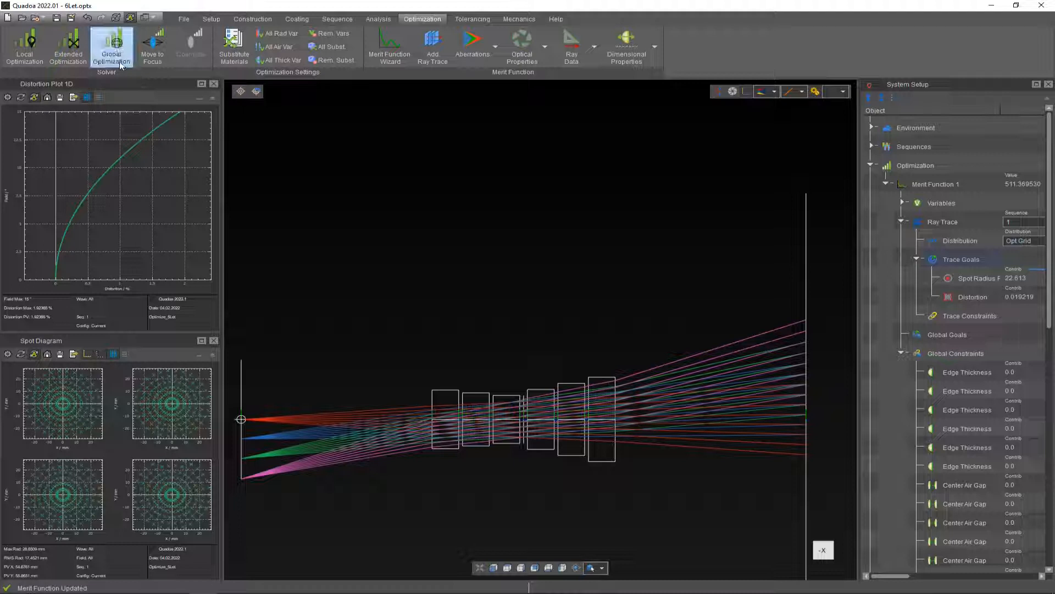
left_click(112, 48)
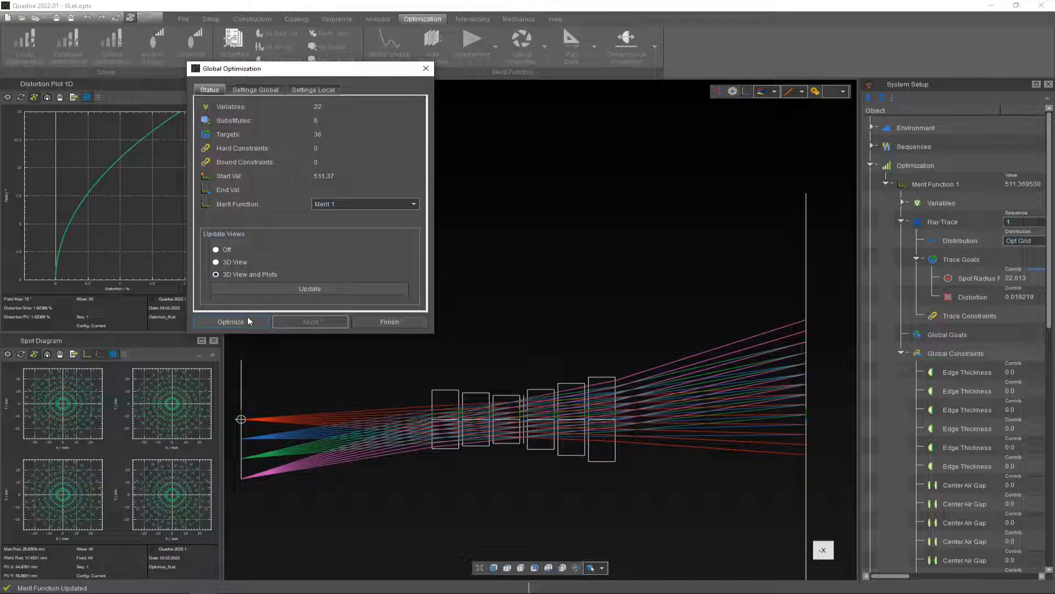
left_click(231, 321)
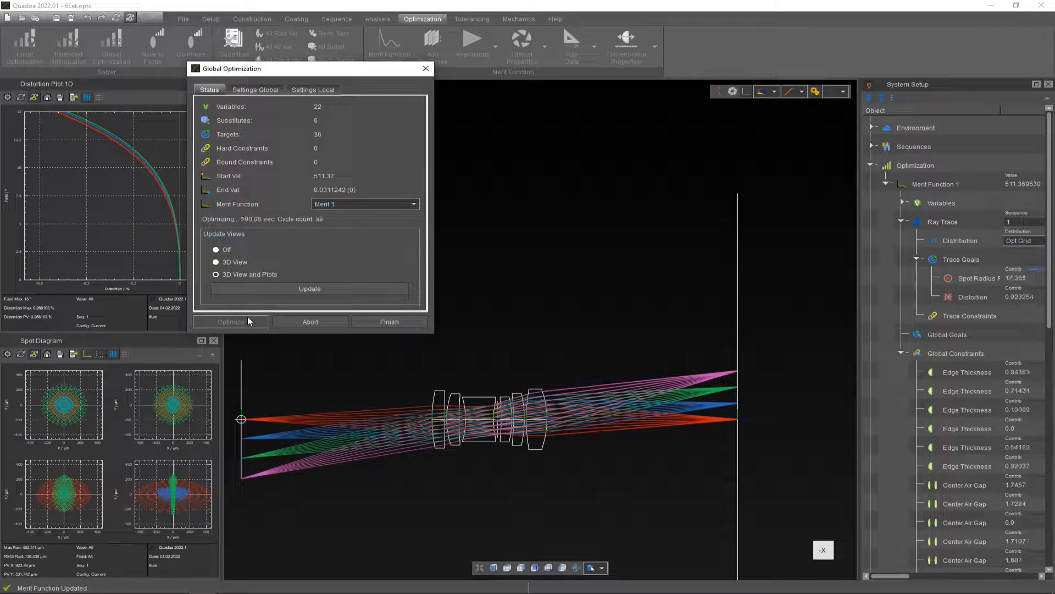
left_click(389, 321)
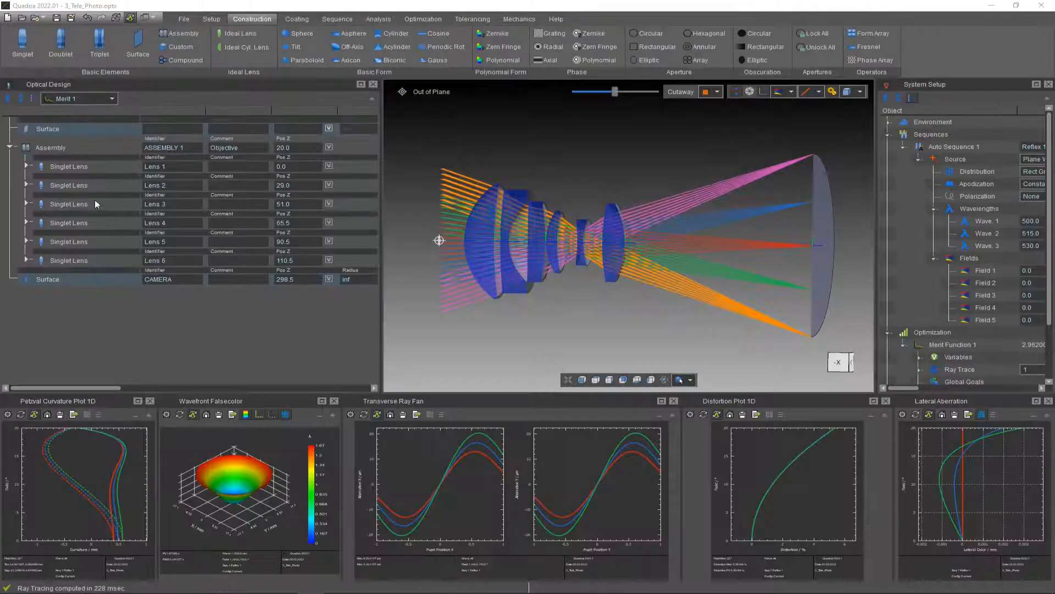
Highlight the objective assembly, Lens 4 and the last lens, then load the free-form telescope.
left_click(51, 148)
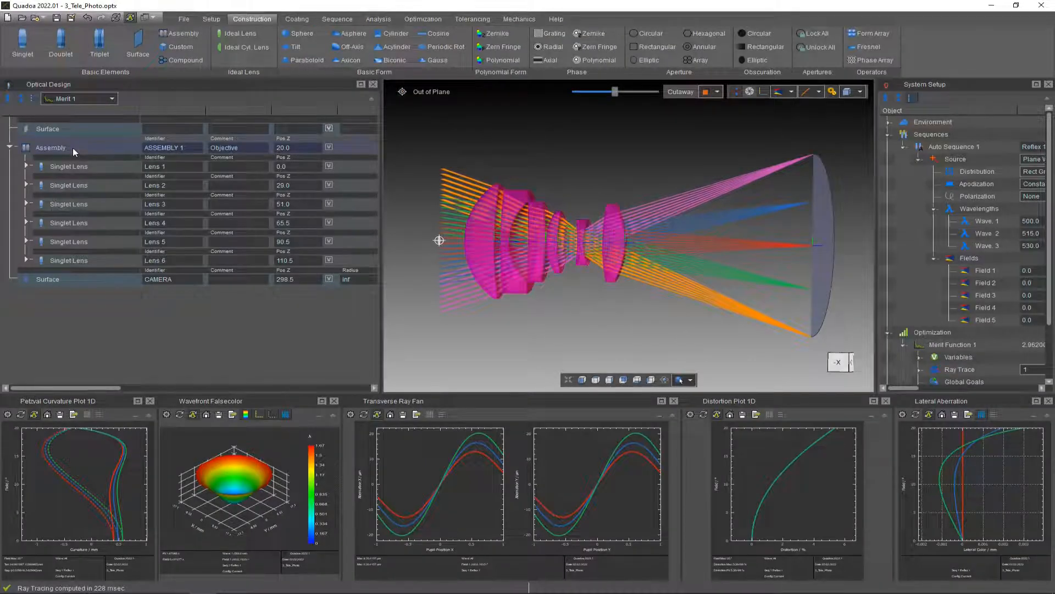
left_click(68, 166)
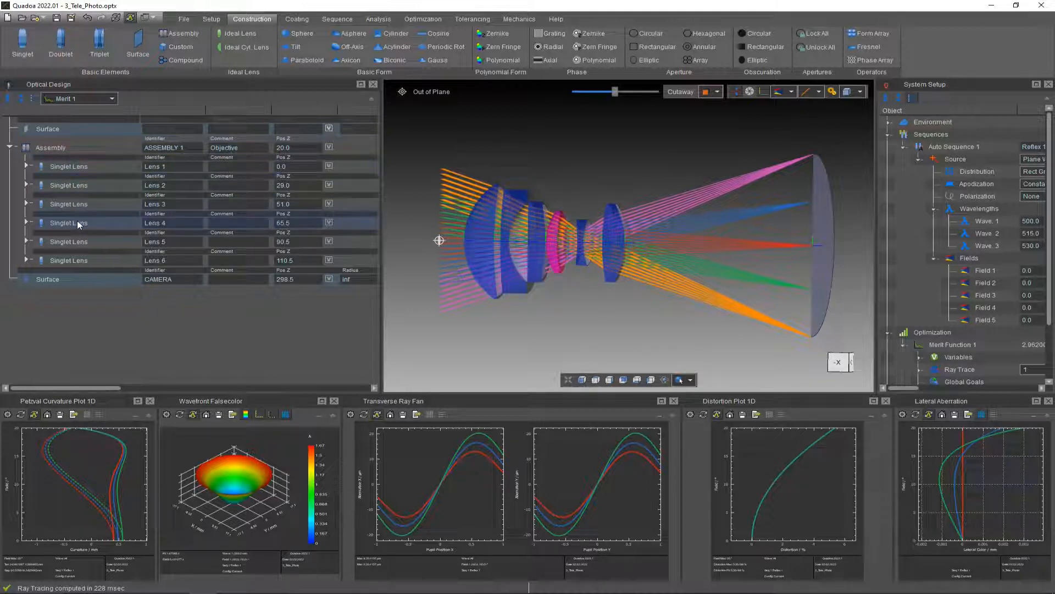
left_click(69, 241)
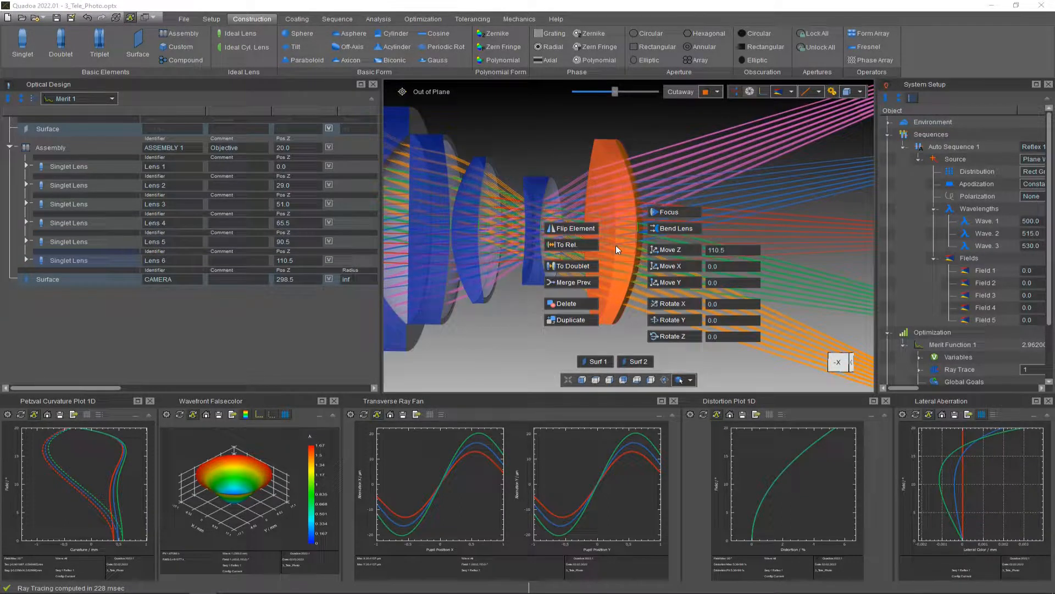
left_click(575, 228)
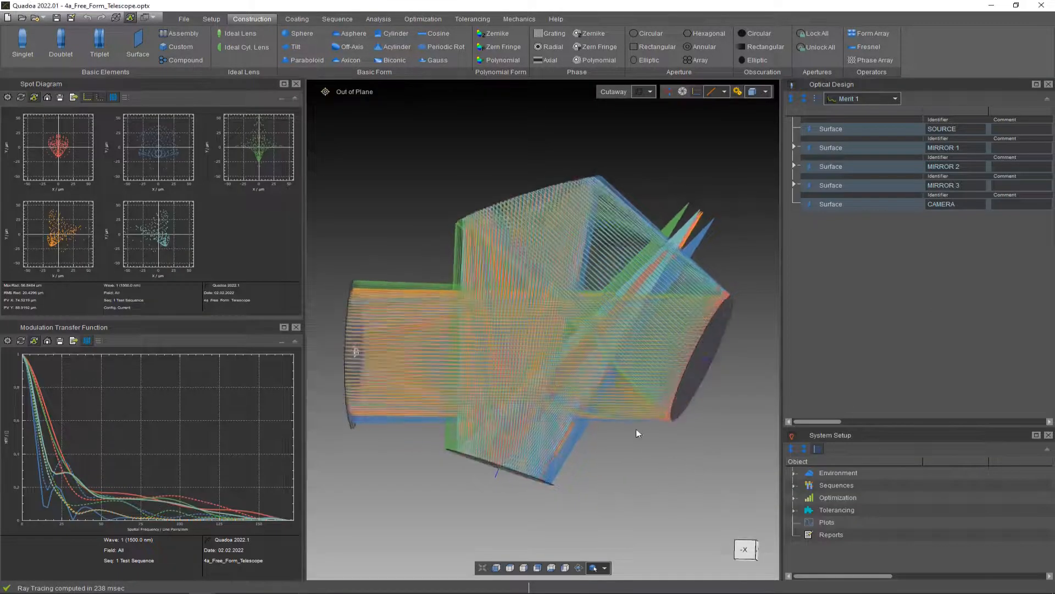
Orbit the telescope, inspect Surface 2's freeform actions, then load the Linnik interferometer.
left_click_drag(637, 433, 510, 330)
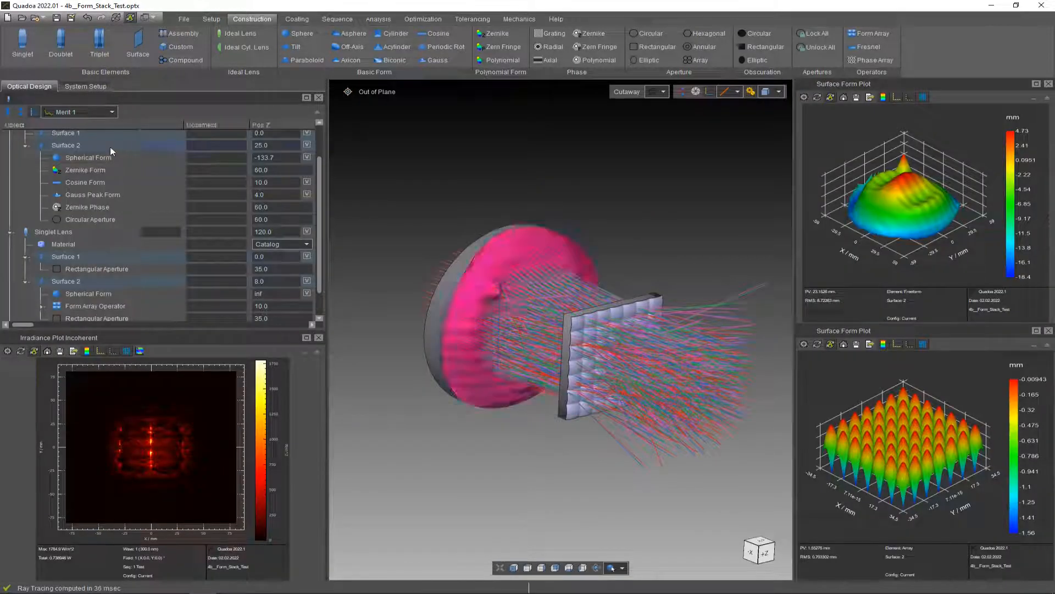
right_click(87, 144)
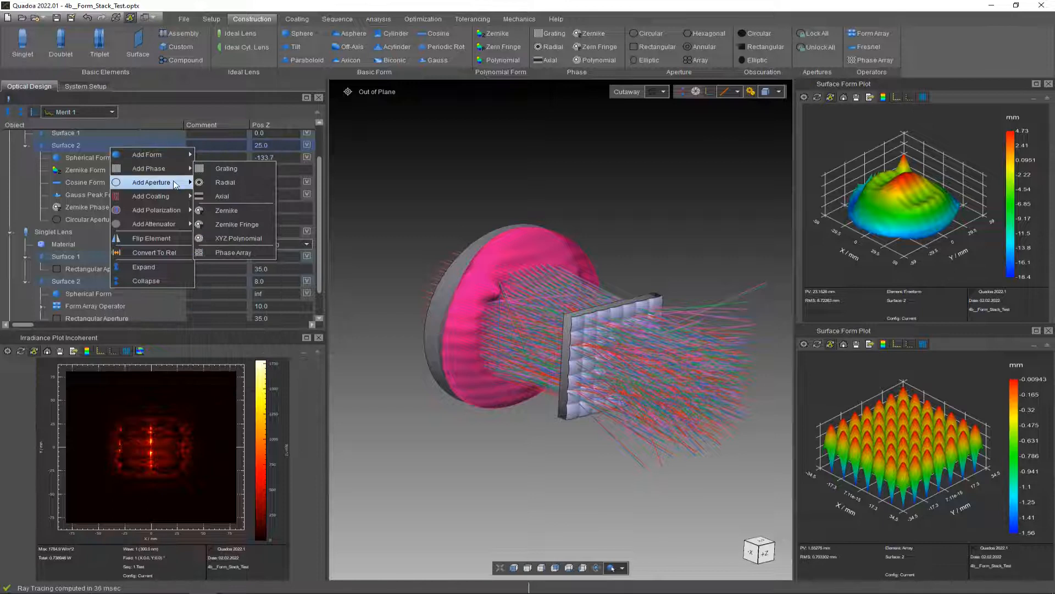
mouse_move(156, 209)
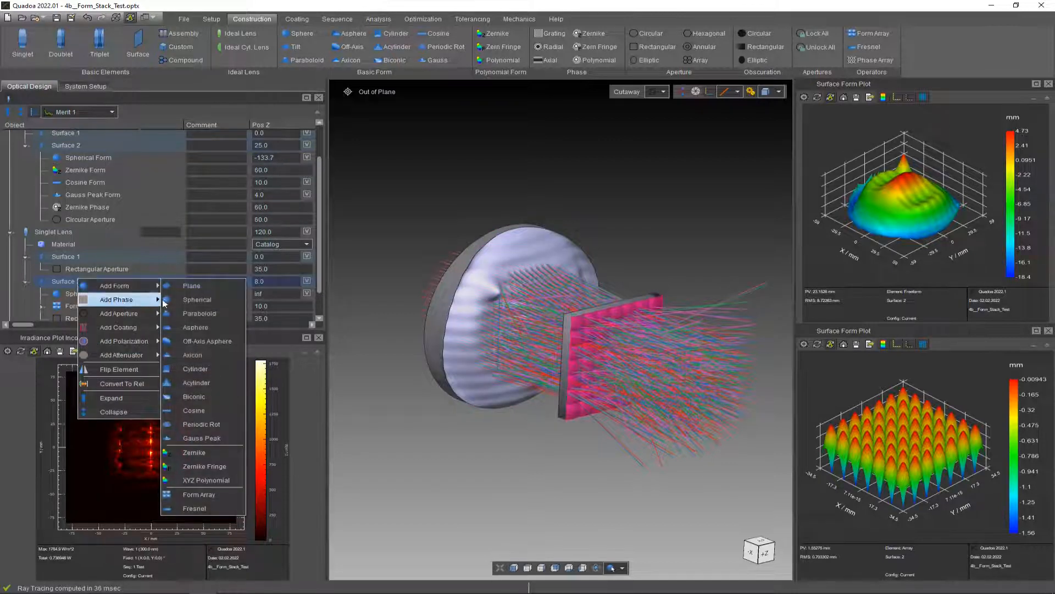
left_click(195, 368)
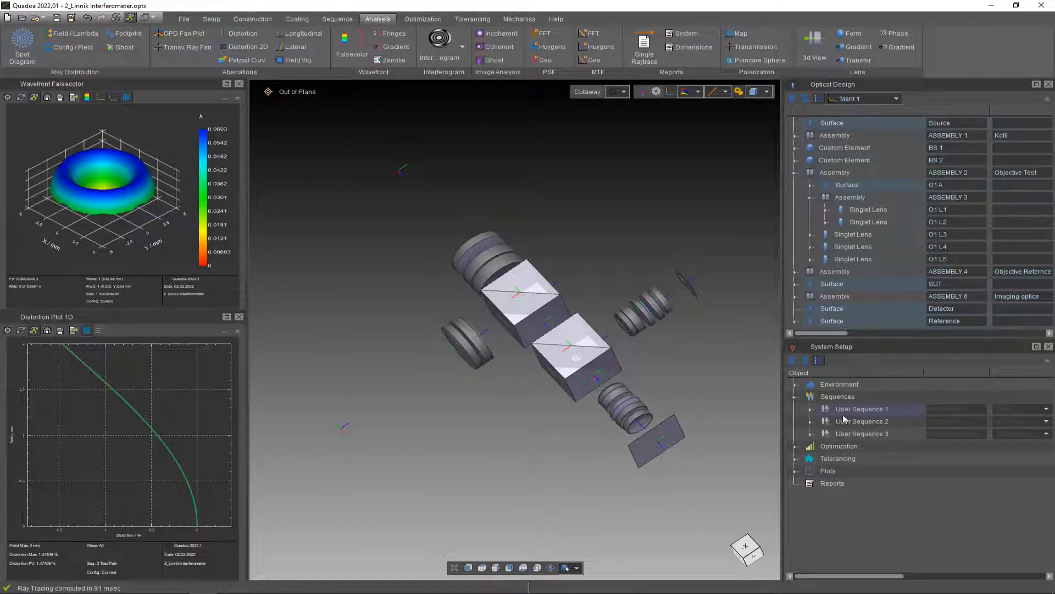
Show the collimation path of User Sequence 1 and the test path of User Sequence 2.
right_click(863, 408)
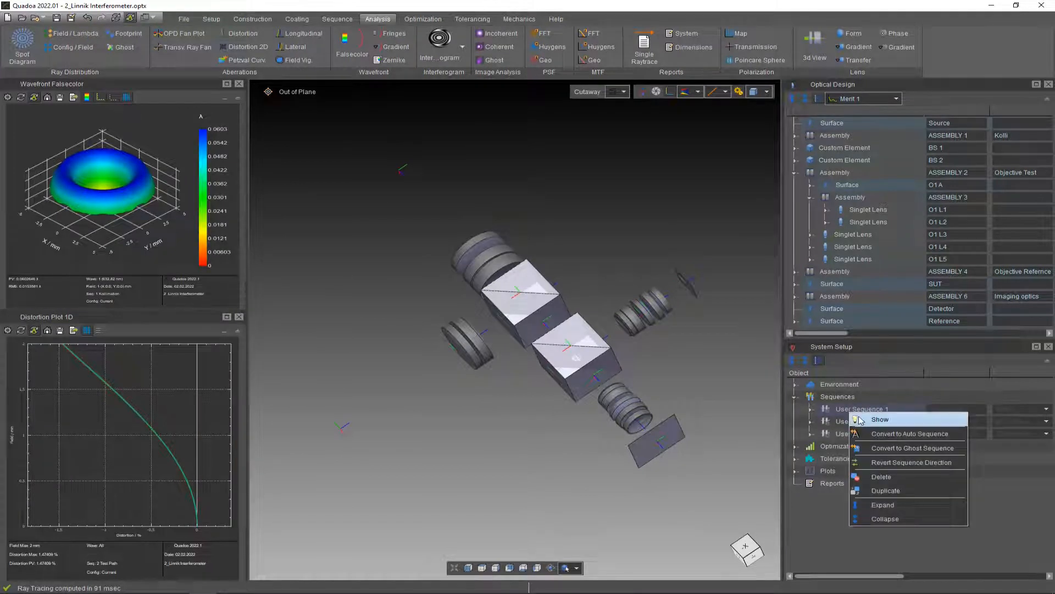
left_click(879, 420)
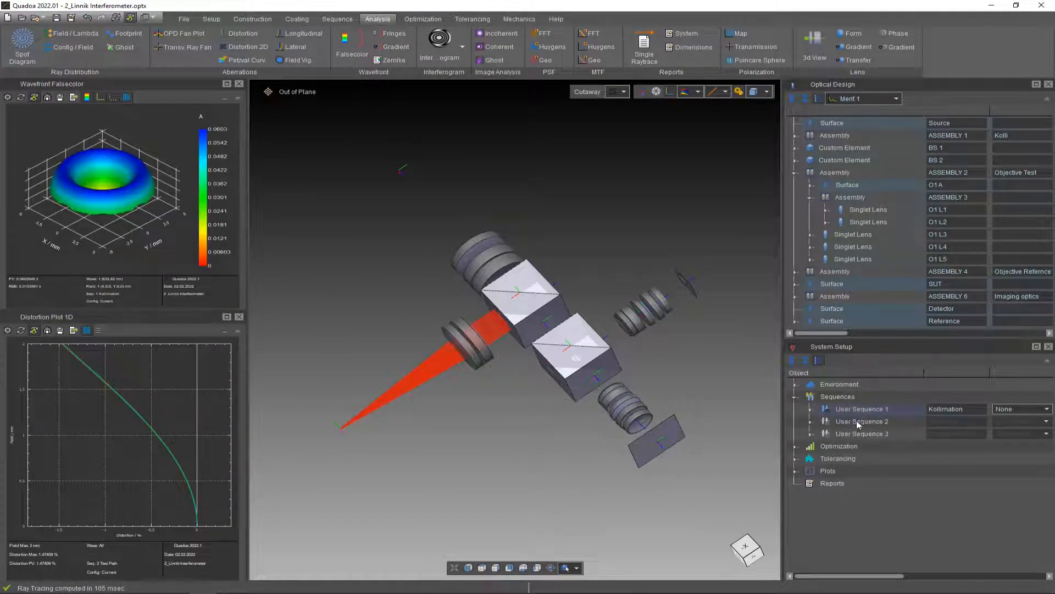
left_click(861, 421)
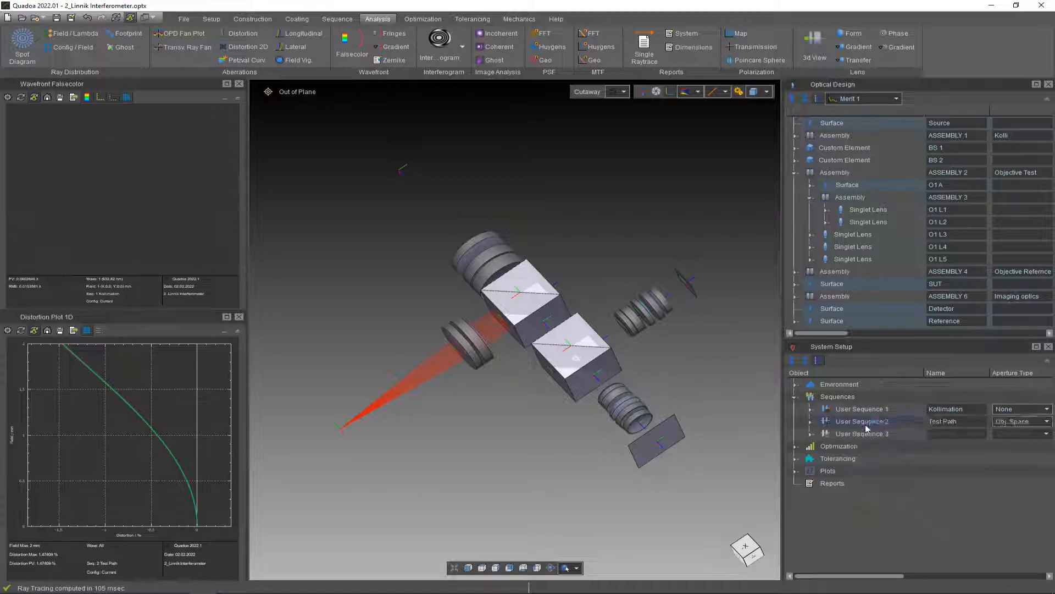
right_click(862, 432)
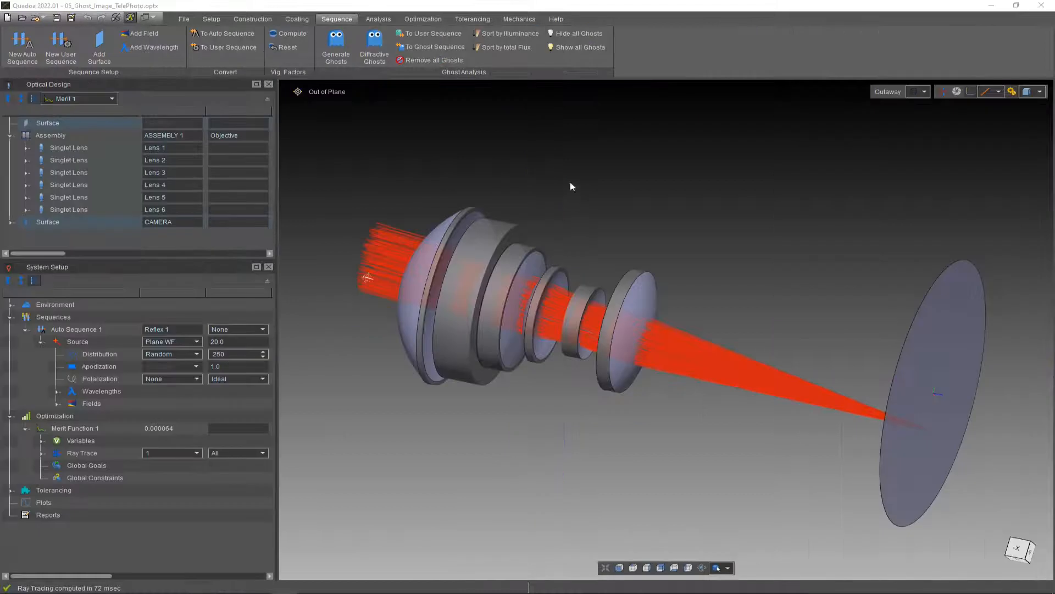
Generate second-order ghosts with ray count as in sequence, then display the Ghost Foot Print.
left_click(335, 47)
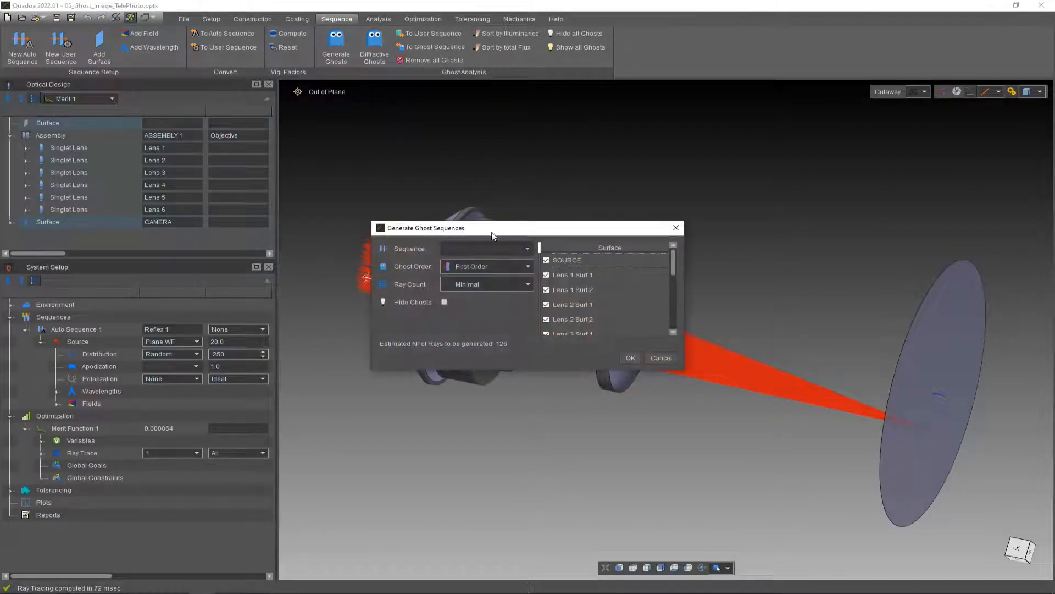
left_click(486, 266)
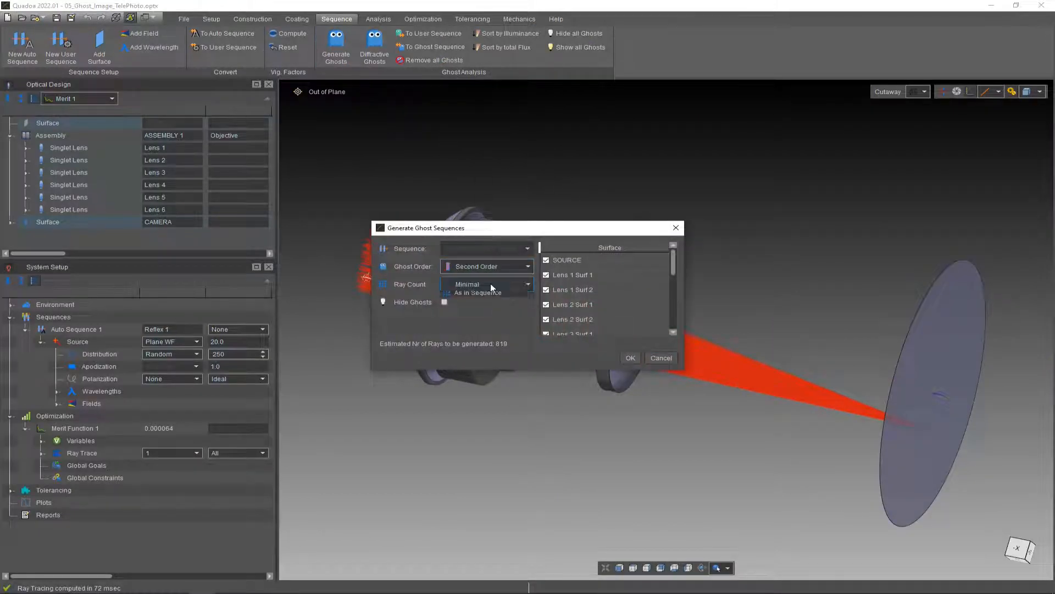
left_click(477, 292)
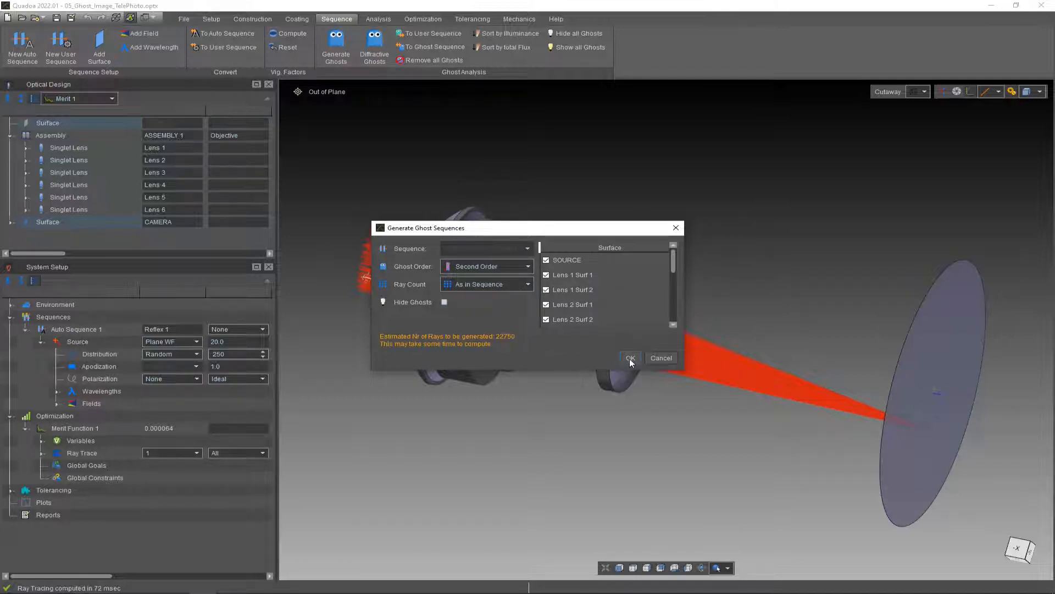
left_click(629, 357)
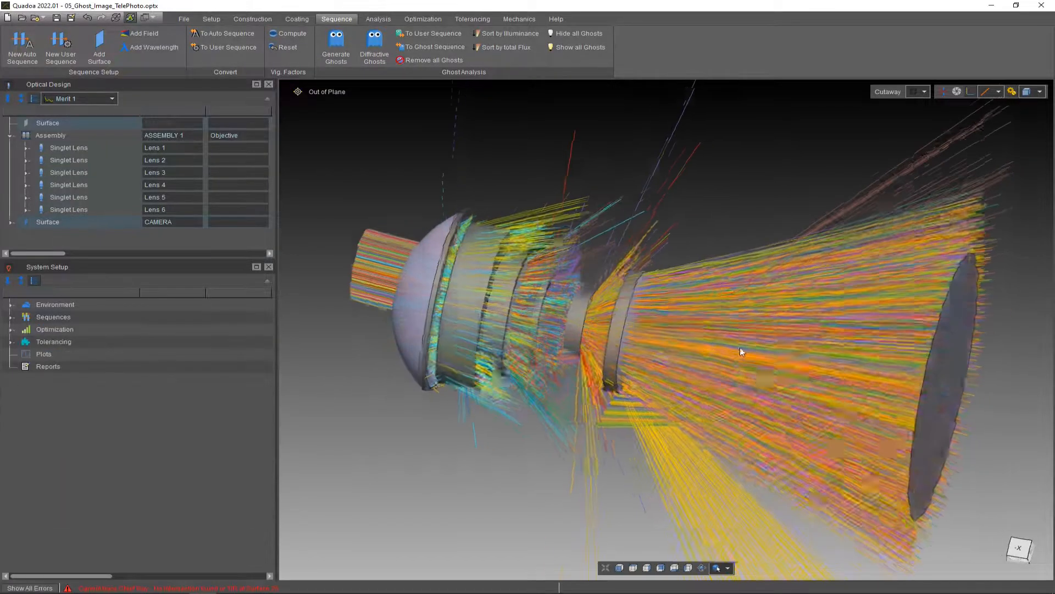
left_click(924, 92)
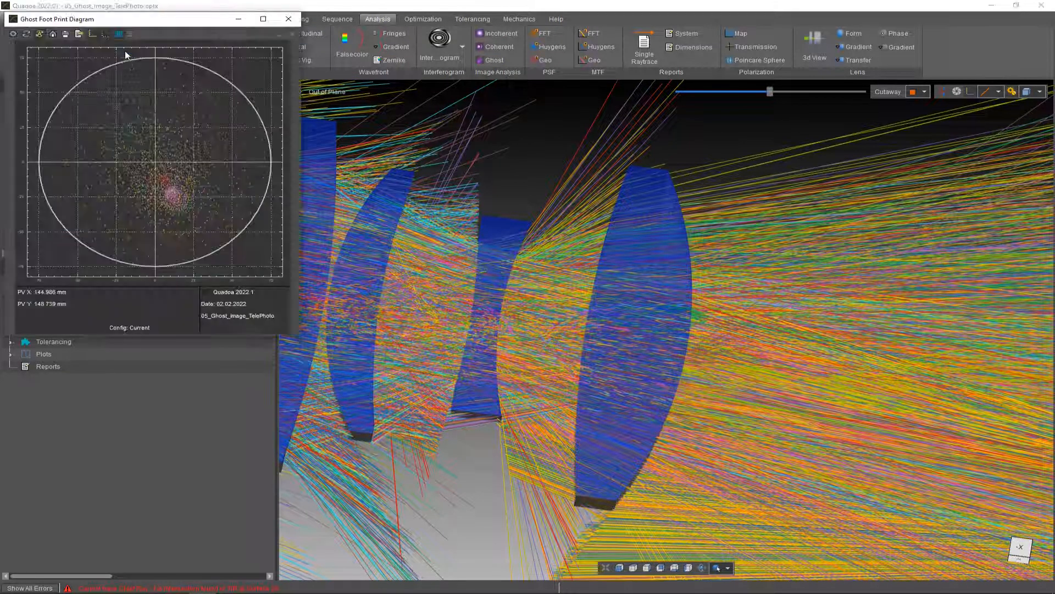
Load the microscope objective mechanics file and adjust the Cutaway slider depth.
left_click(495, 59)
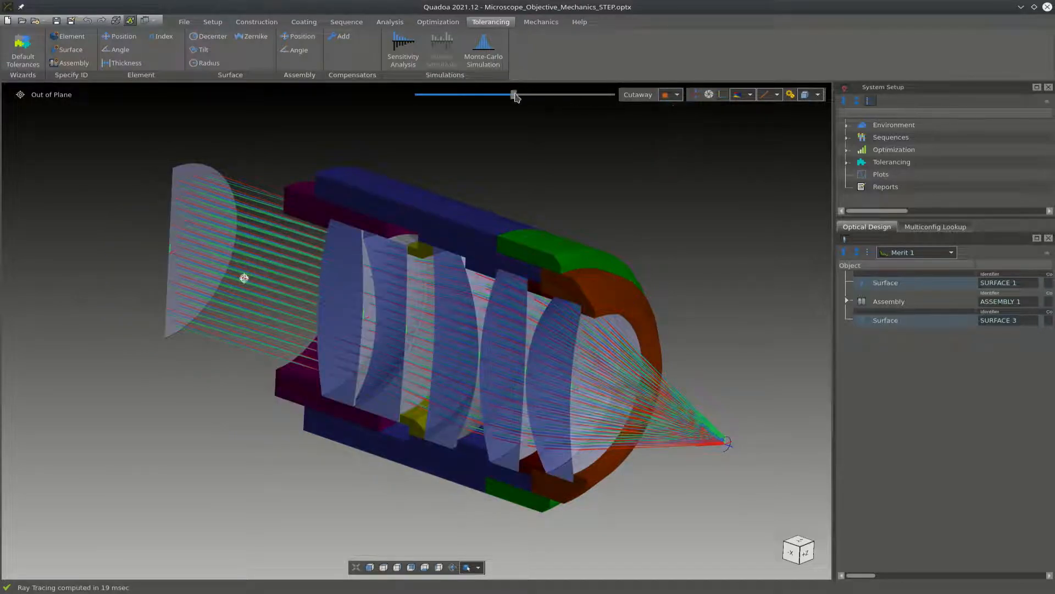
left_click_drag(515, 94, 518, 94)
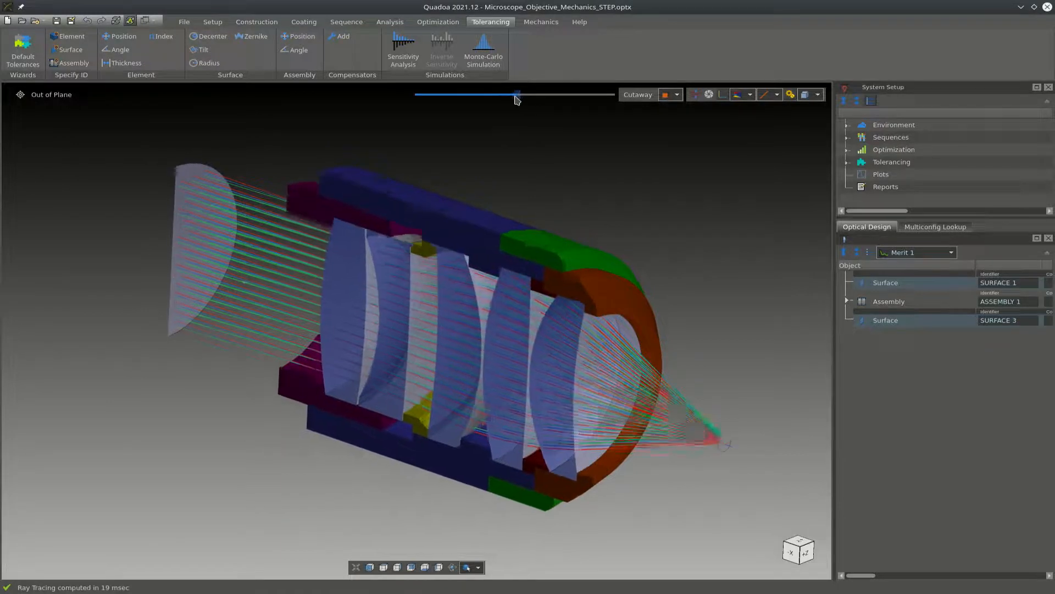